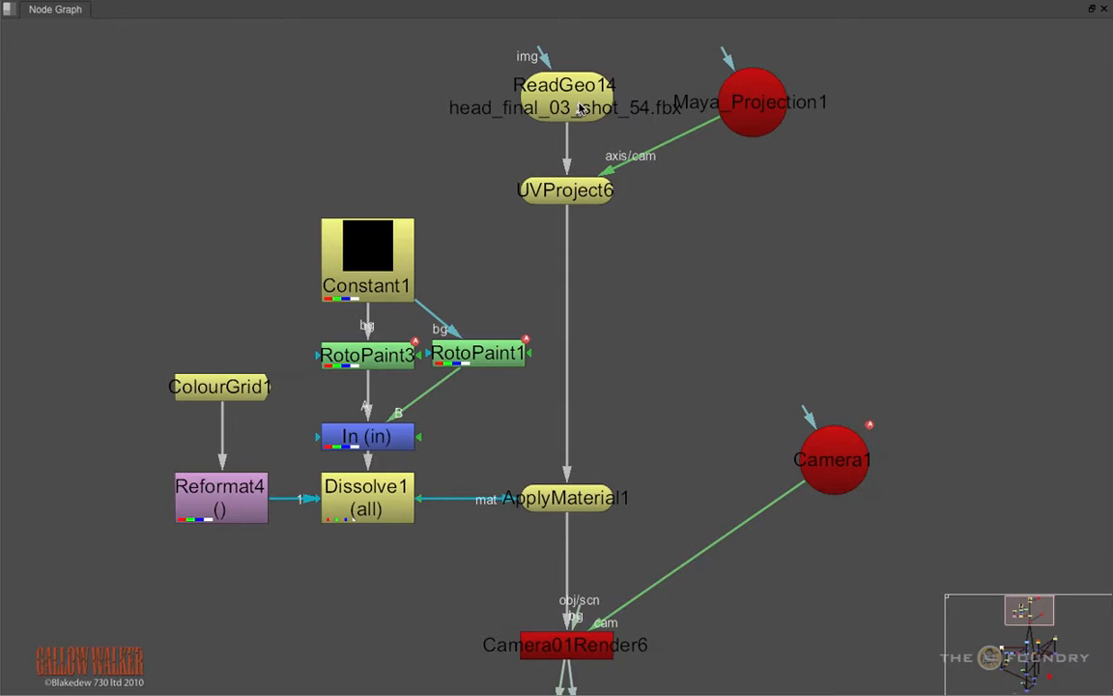
- Inspect the head reader, projection camera, UV projection and material nodes
left_click(565, 85)
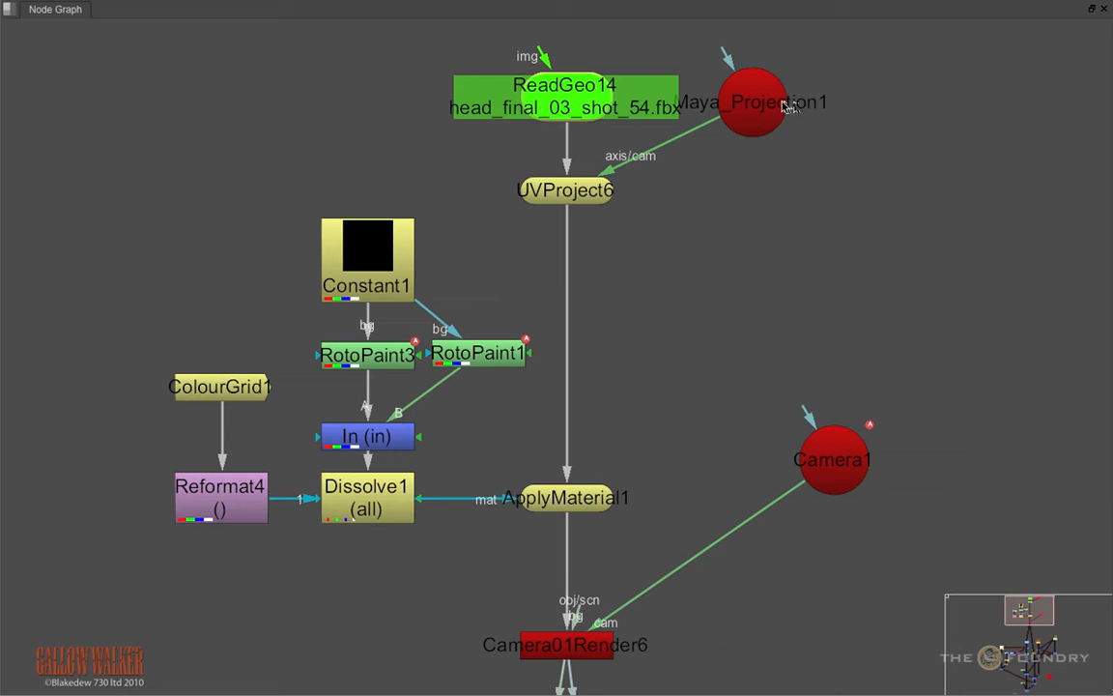
double_click(753, 101)
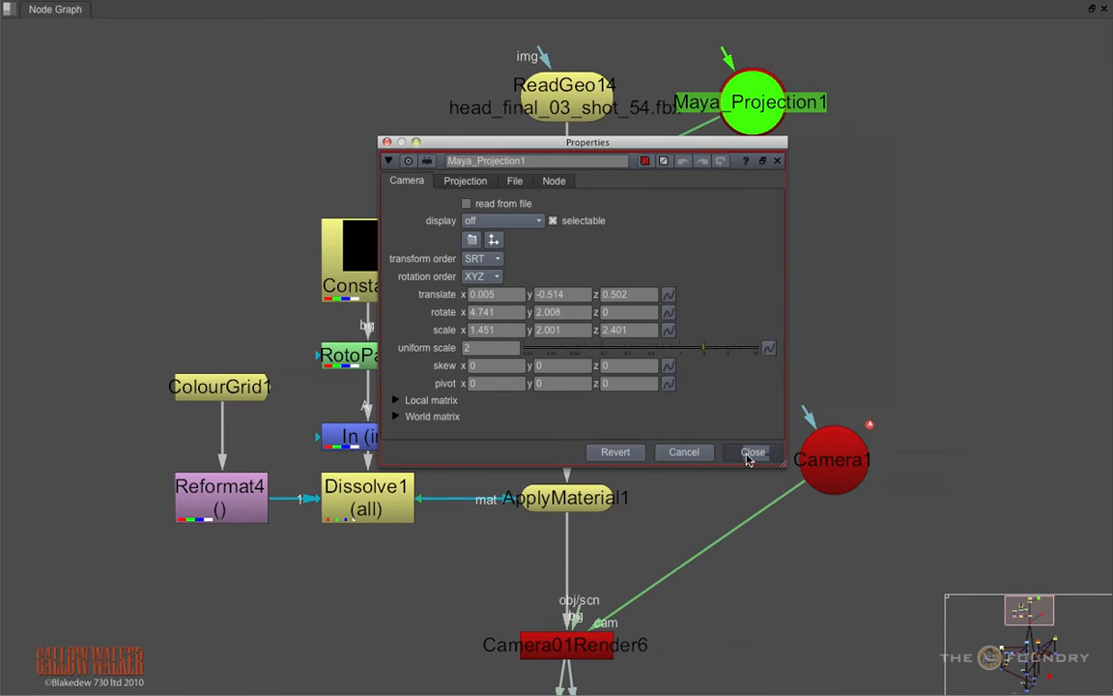
left_click(753, 452)
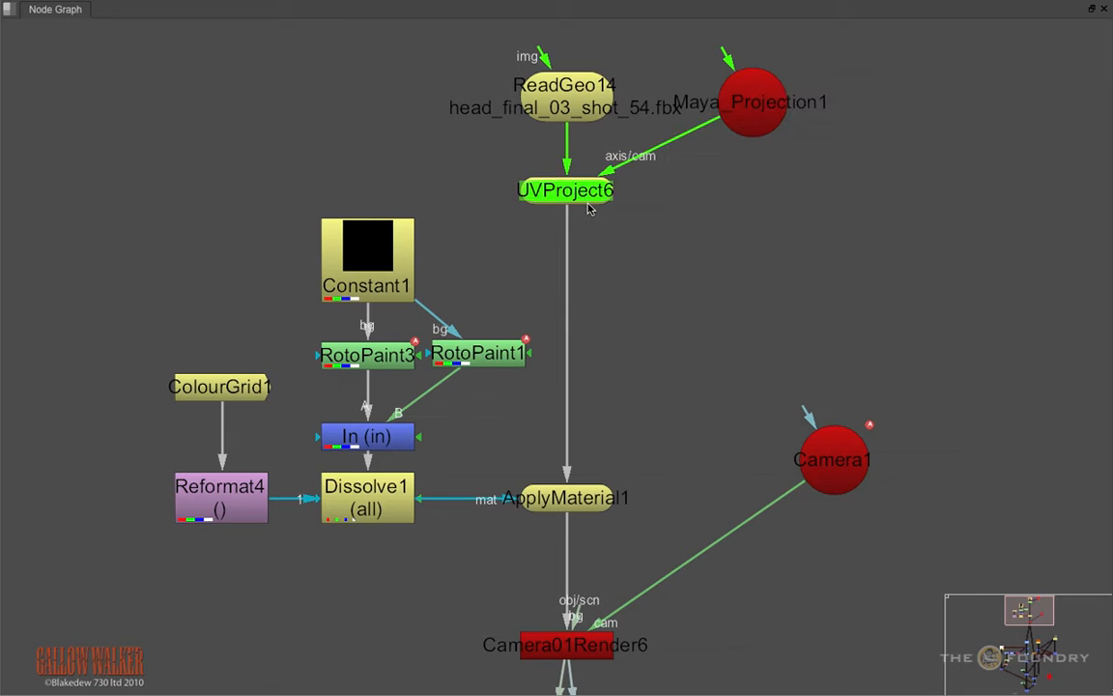
left_click(367, 356)
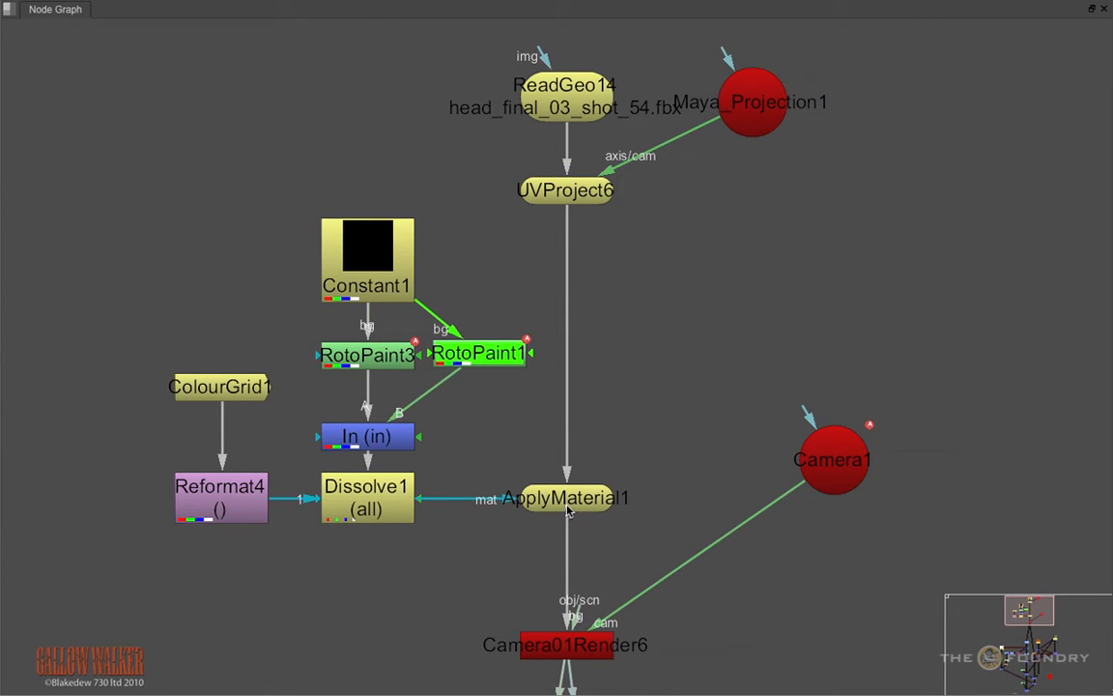
left_click(565, 497)
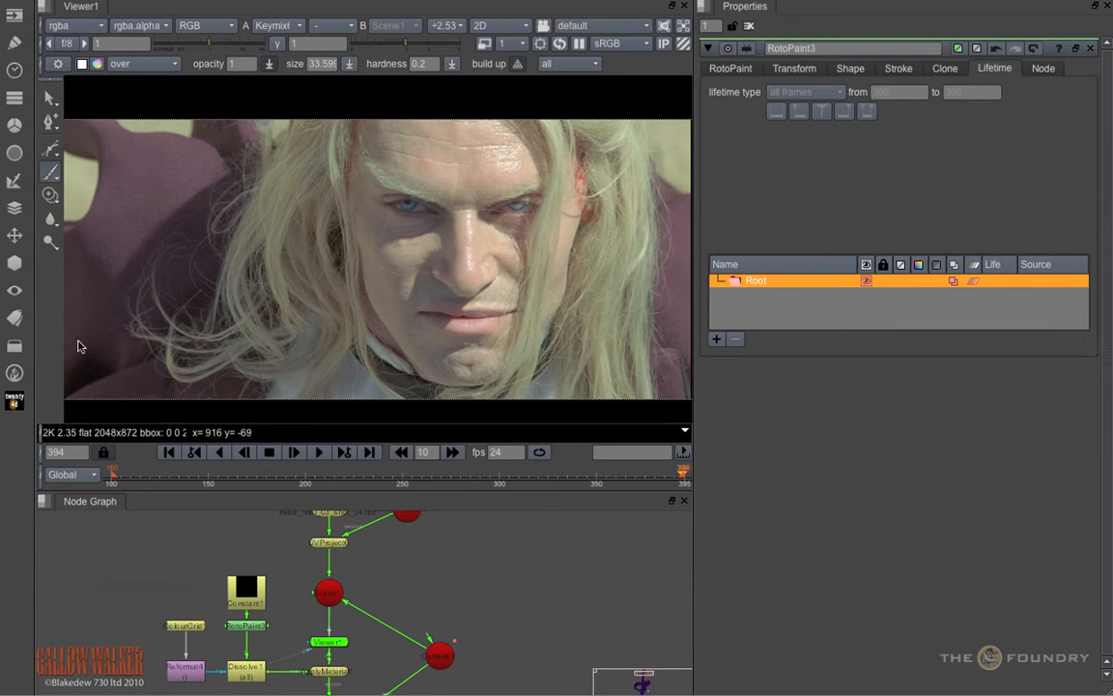
mouse_move(203, 271)
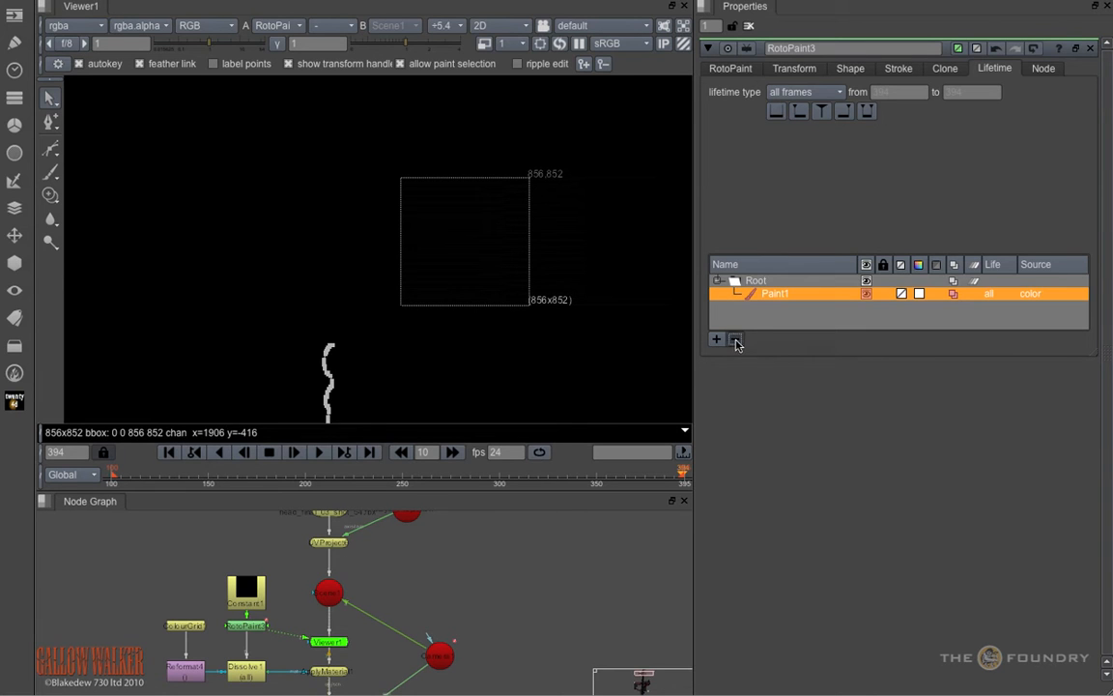
- Delete both test paint strokes from RotoPaint3's Lifetime layer list
left_click(736, 339)
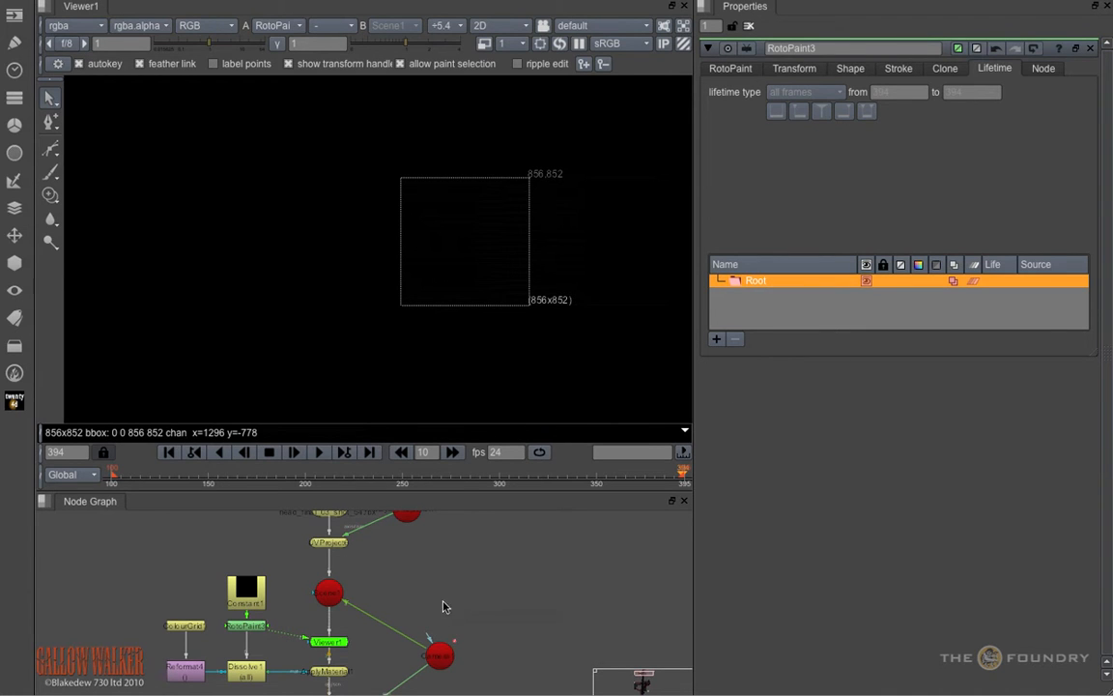
left_click(50, 172)
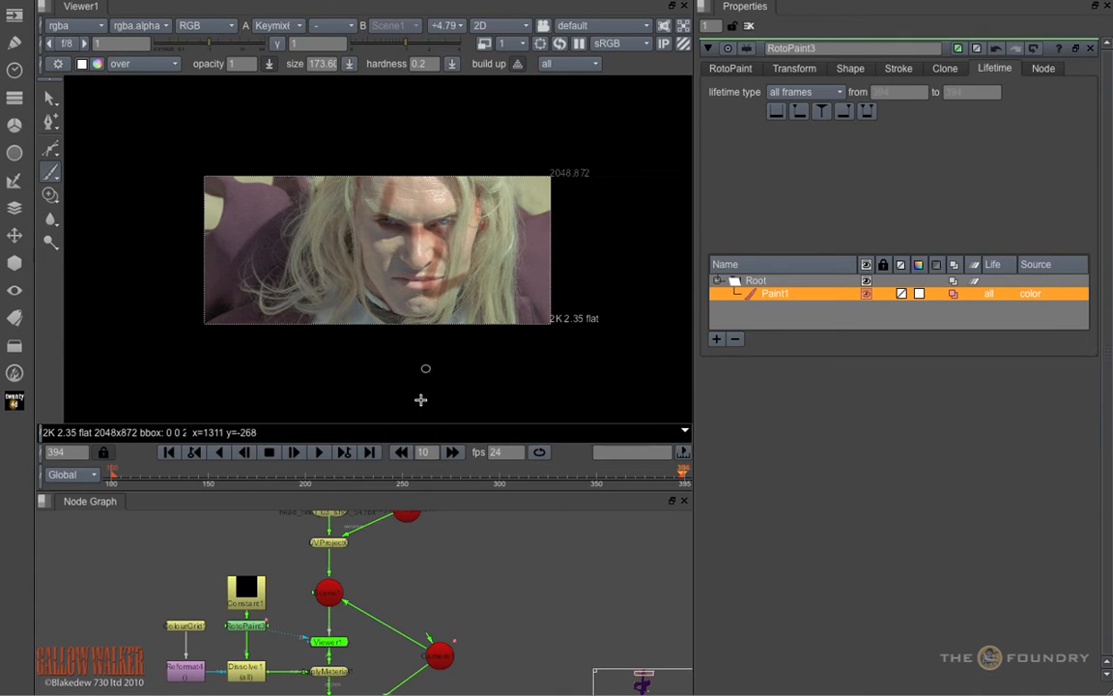
mouse_move(337, 362)
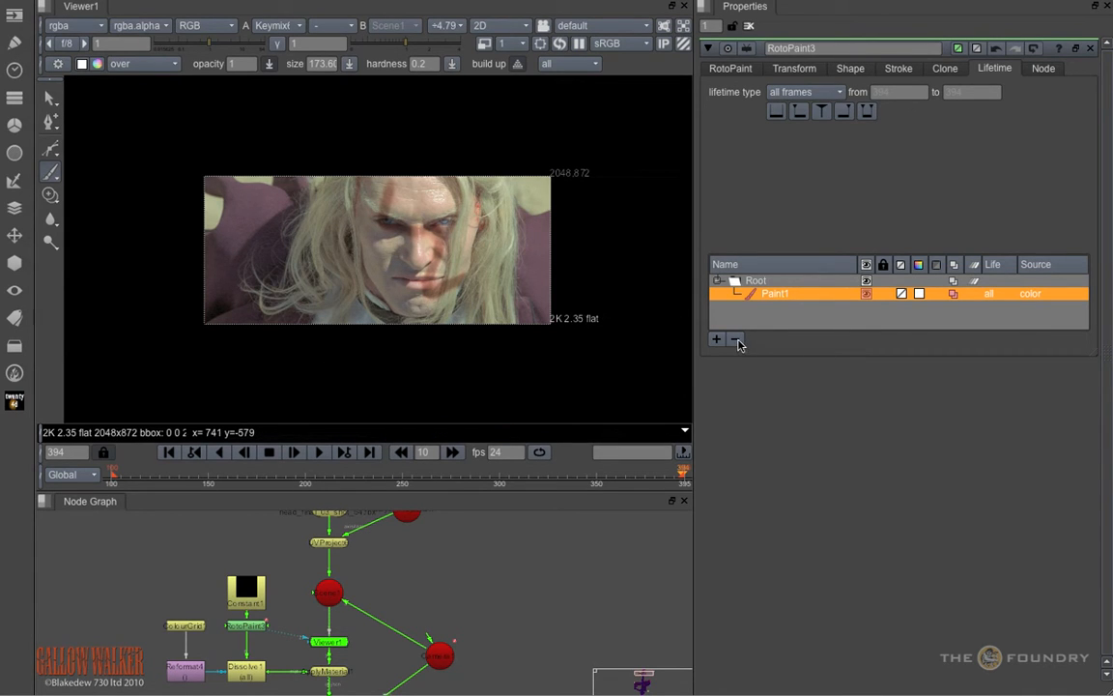
left_click(735, 338)
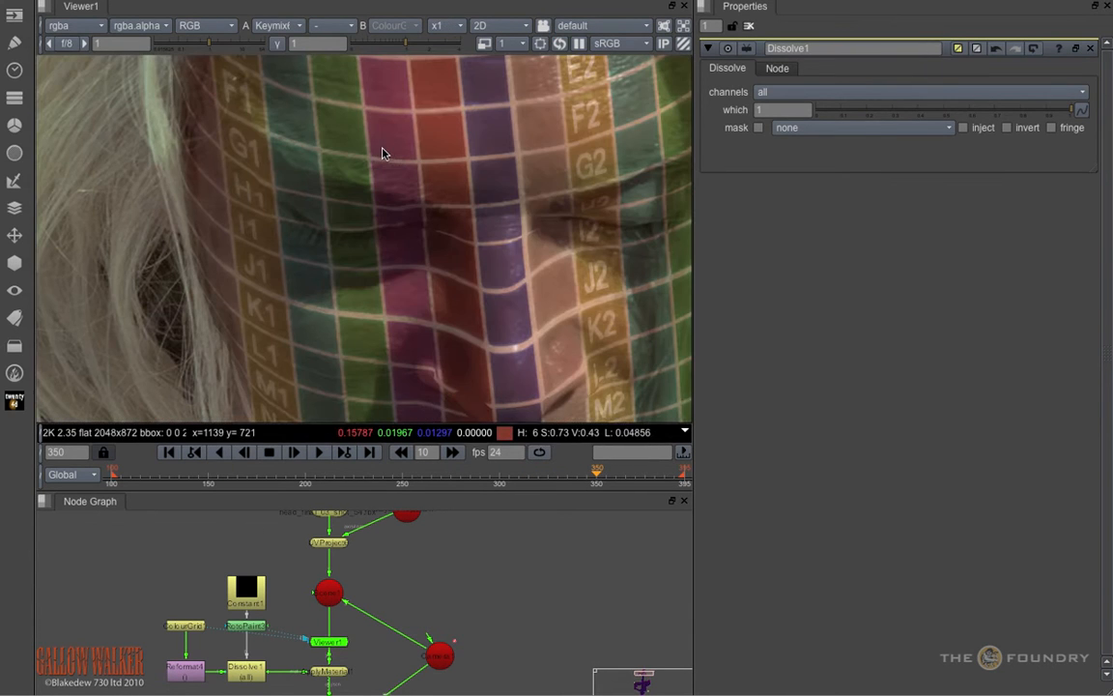
mouse_move(404, 410)
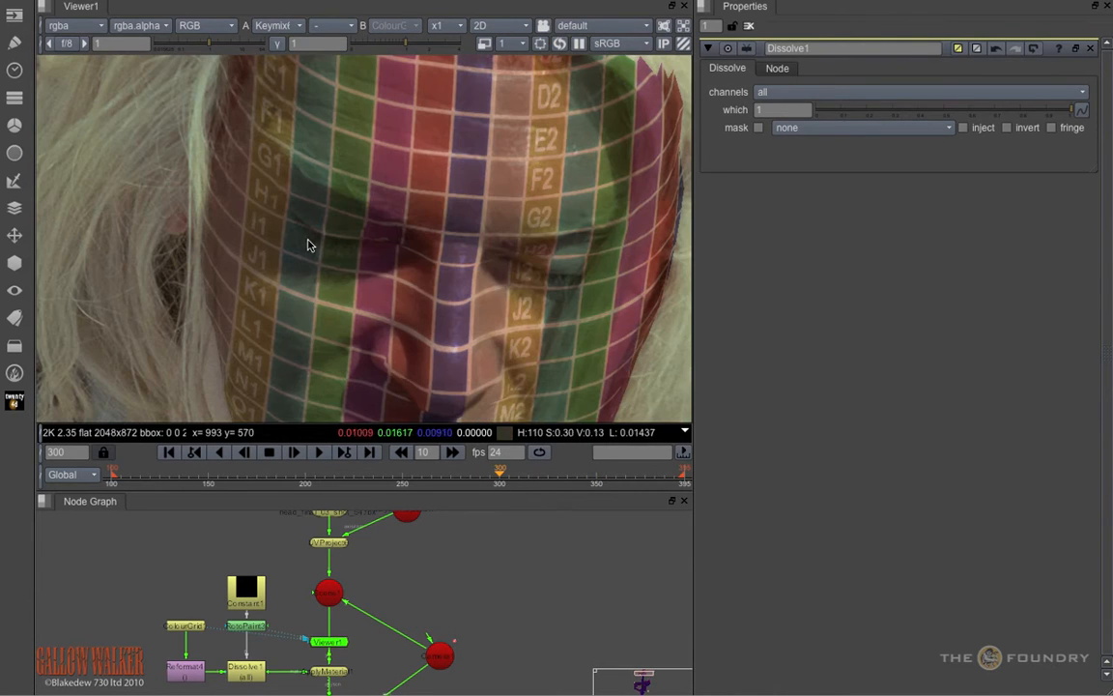
mouse_move(265, 386)
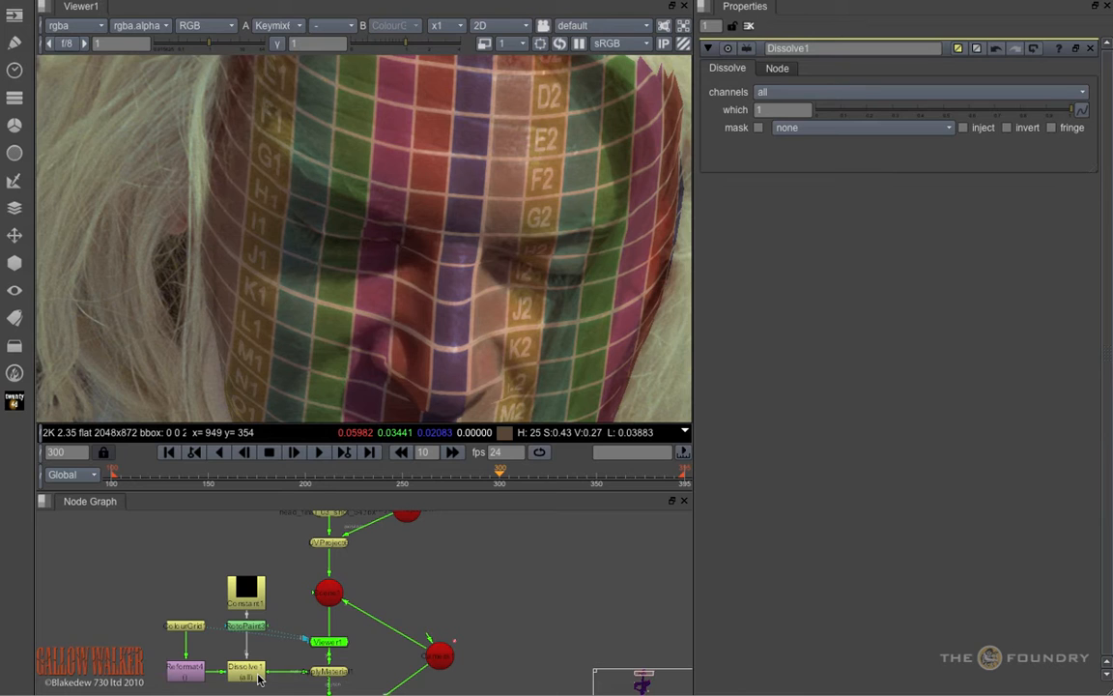
- Select the Dissolve1 node that blends the colour grid onto the head
left_click(244, 668)
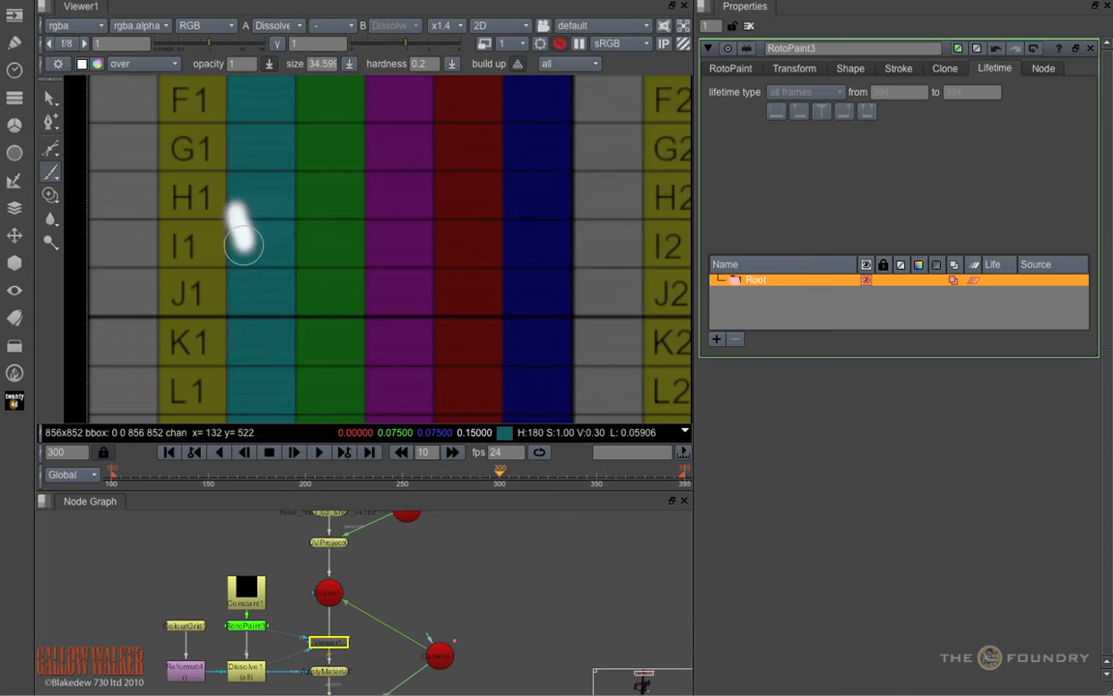
- Brush a short white stroke beside the I1 square on the flat colour grid
left_click_drag(243, 222, 243, 314)
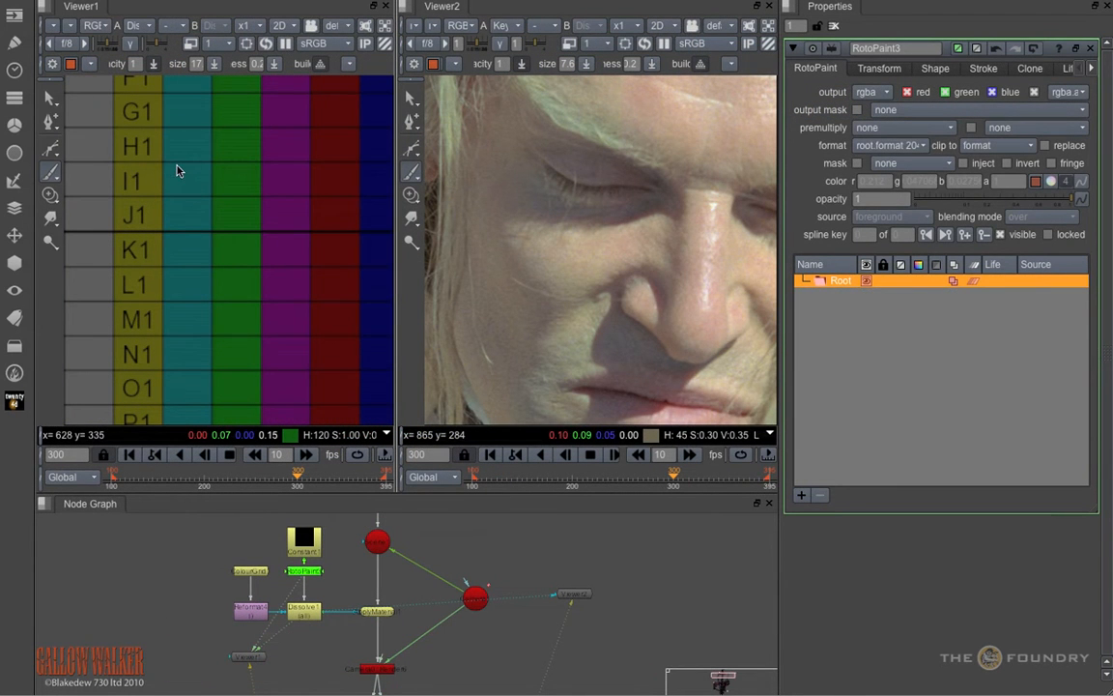
- Paint red near grid cells H1–I1 and select RotoPaint3
left_click(174, 169)
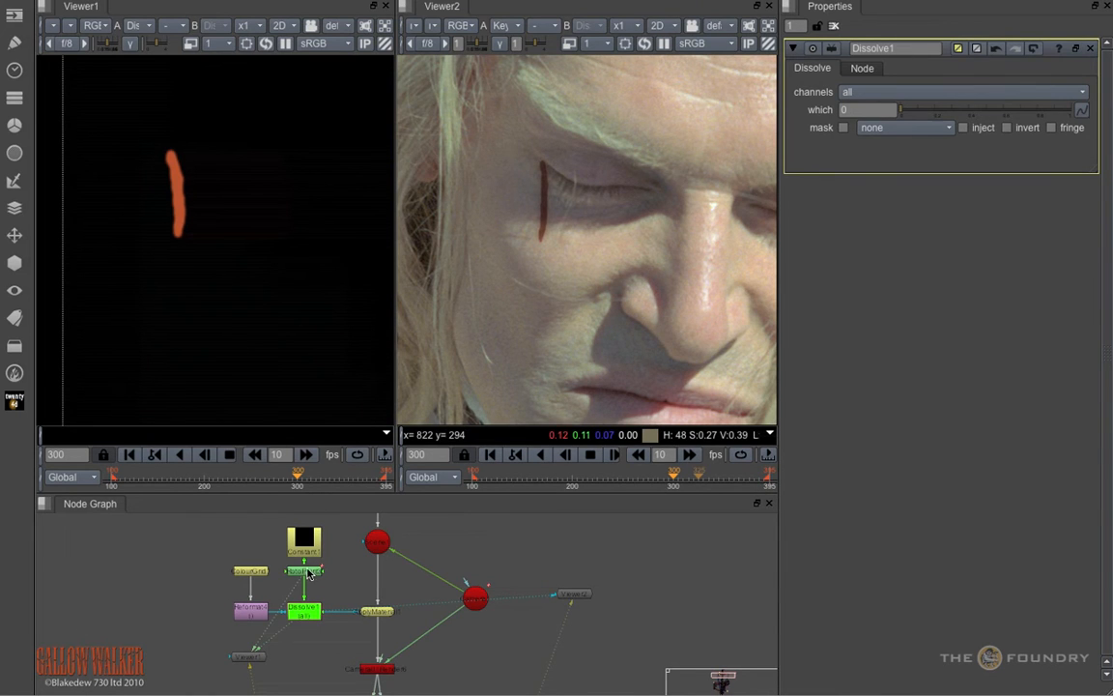
left_click(304, 570)
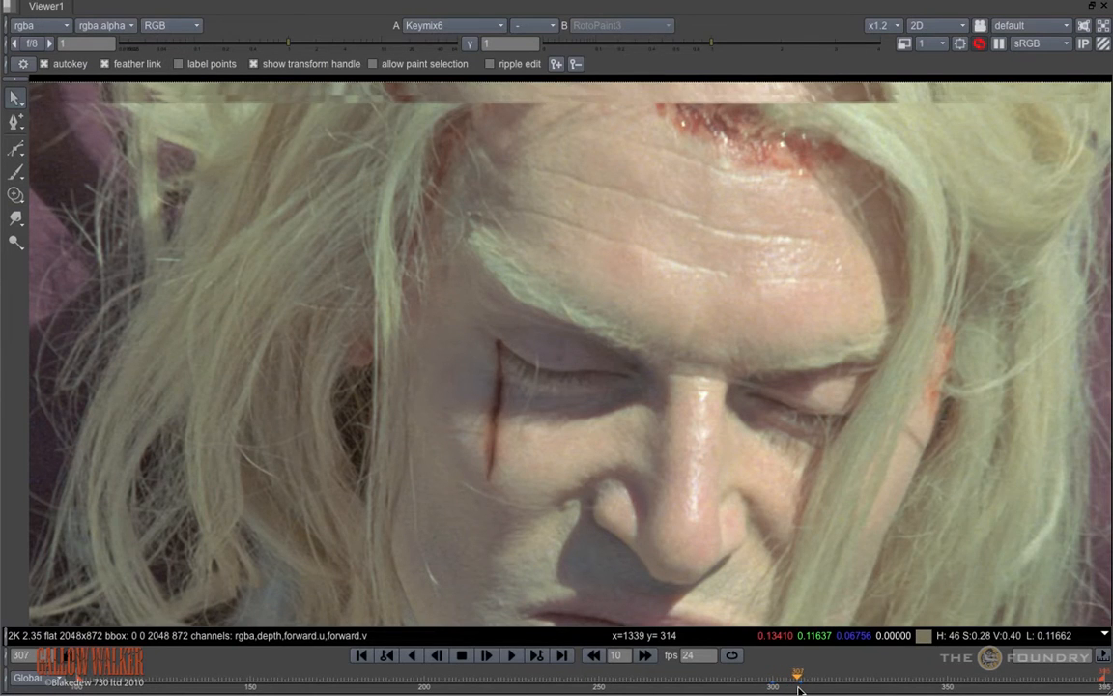
- Jump to around frame 307 to review the streak in the Keymix6 composite
left_click(852, 672)
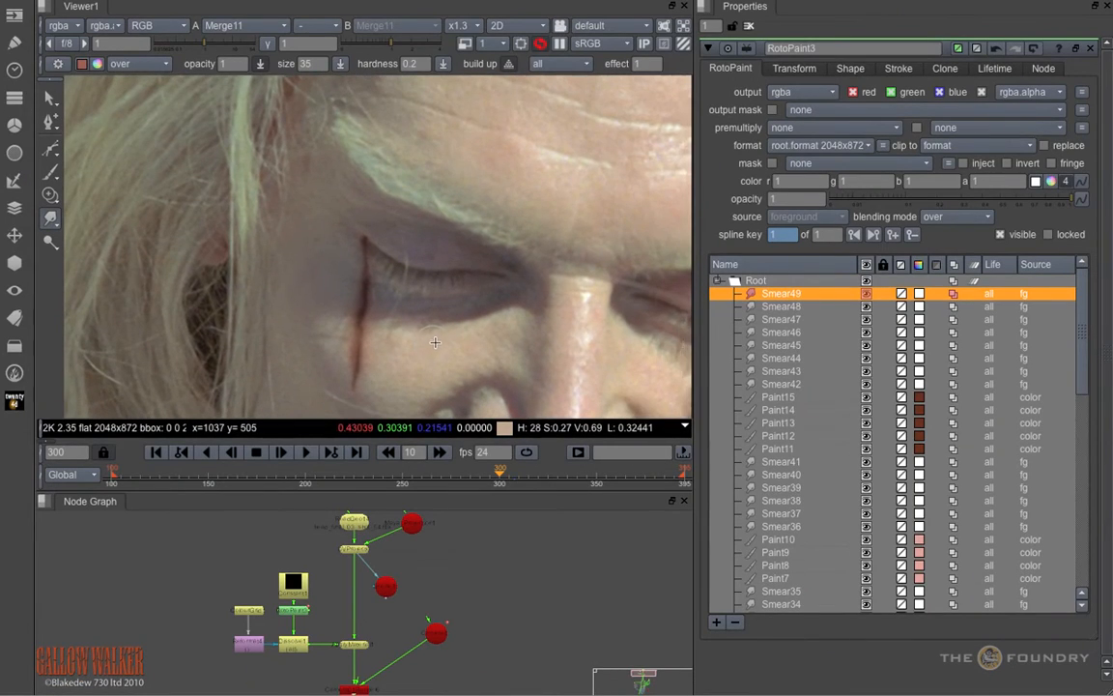
- Move every stroke into Layer1 and rename the layer BloodLayer01
scroll("down", 3)
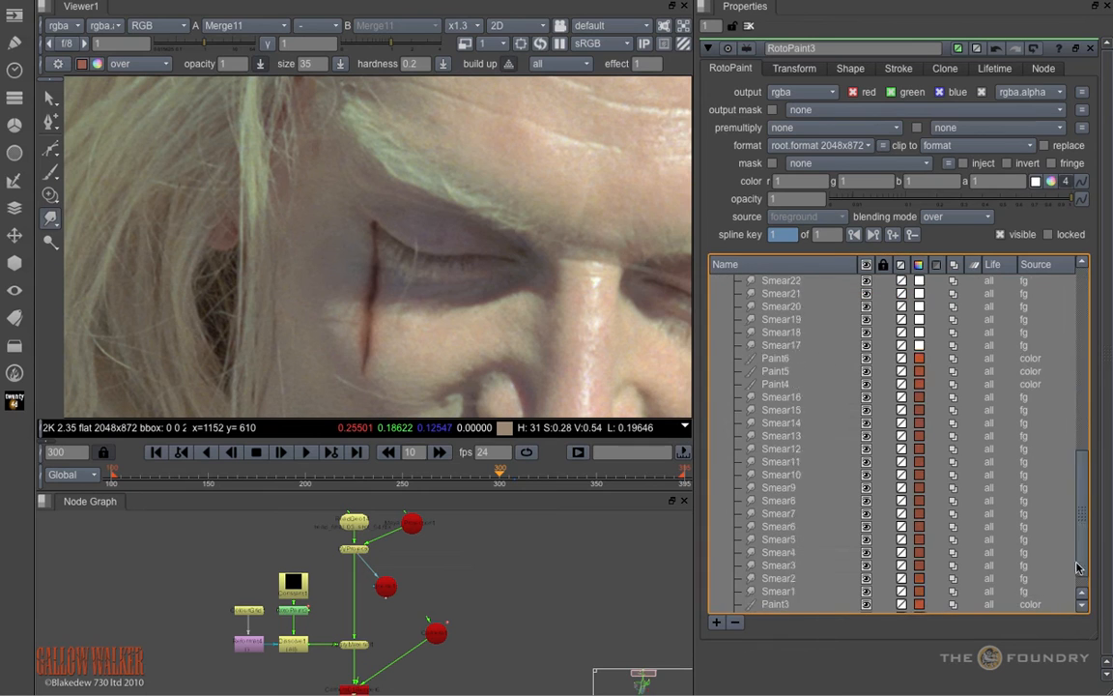
scroll("down", 3)
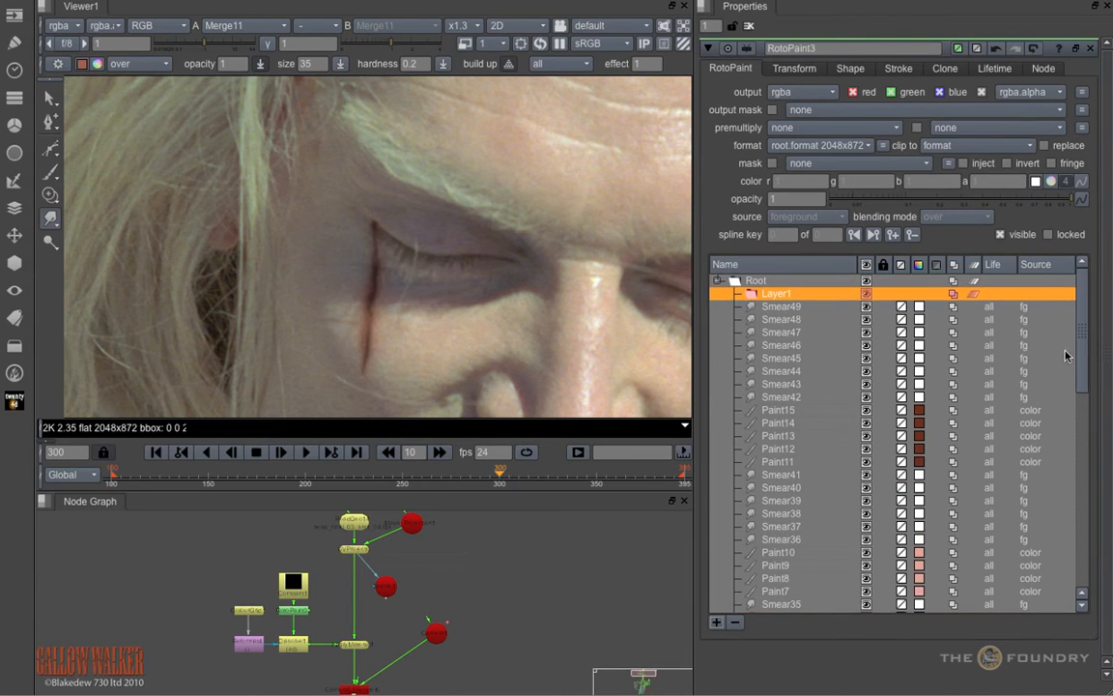
scroll("down", 3)
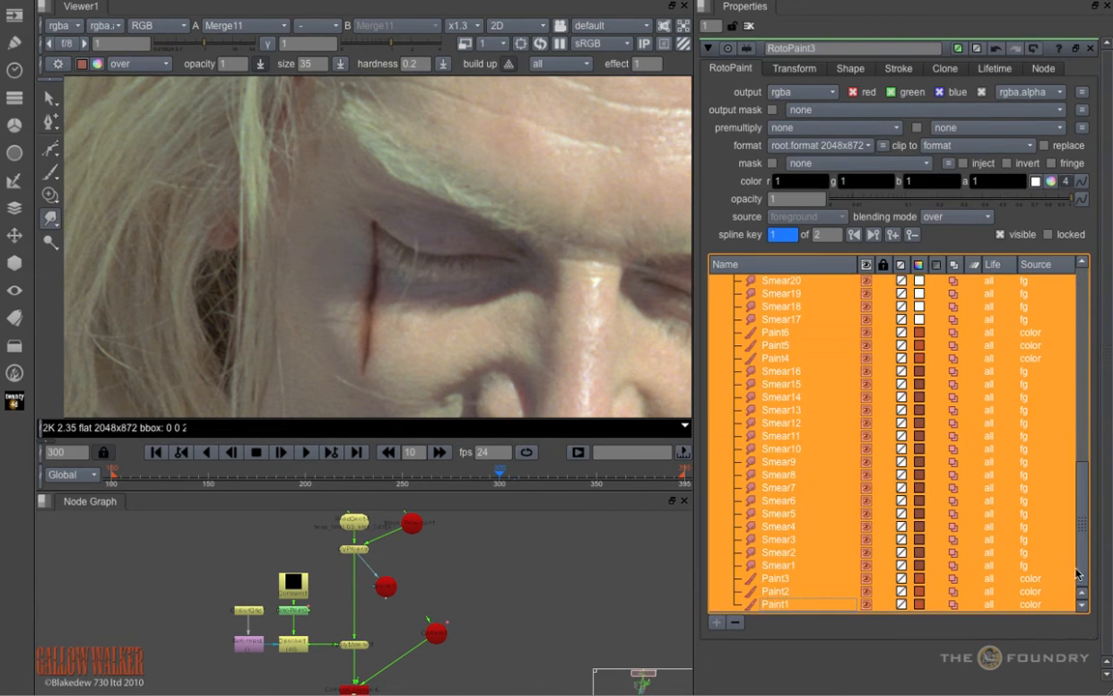
left_click(732, 280)
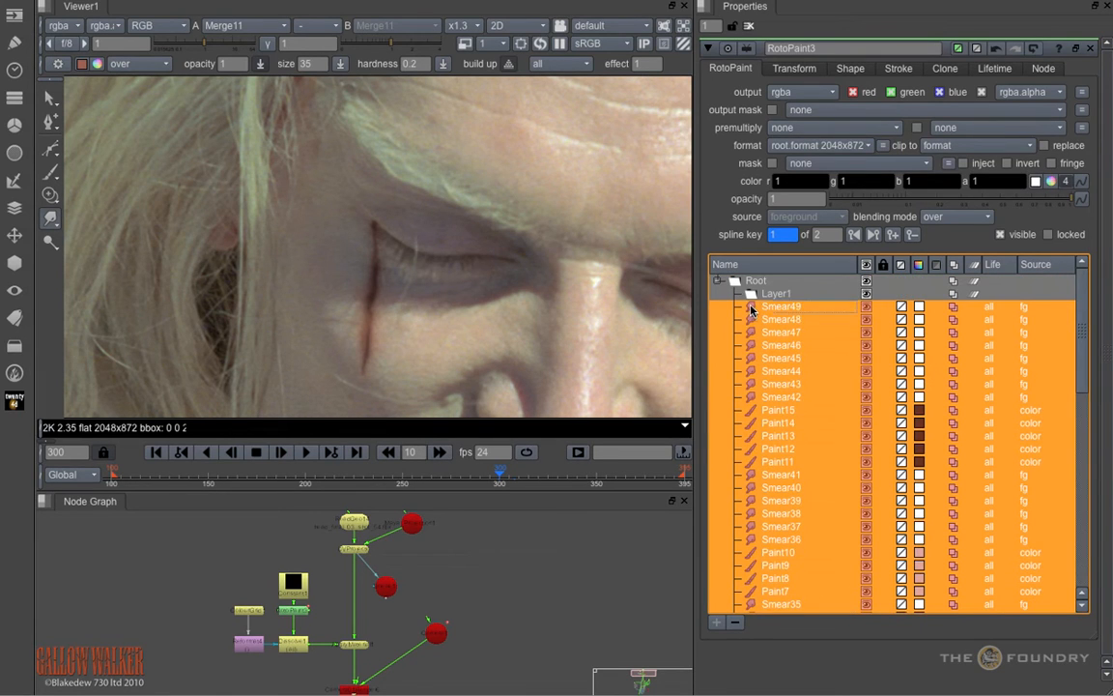
left_click(777, 292)
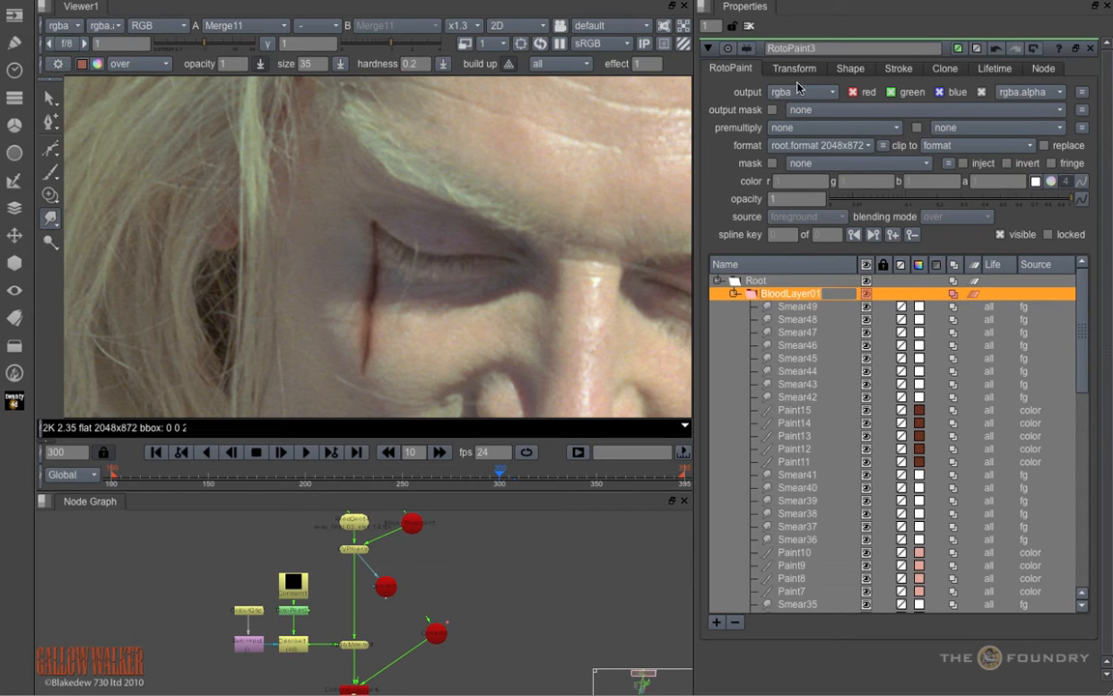
left_click(793, 67)
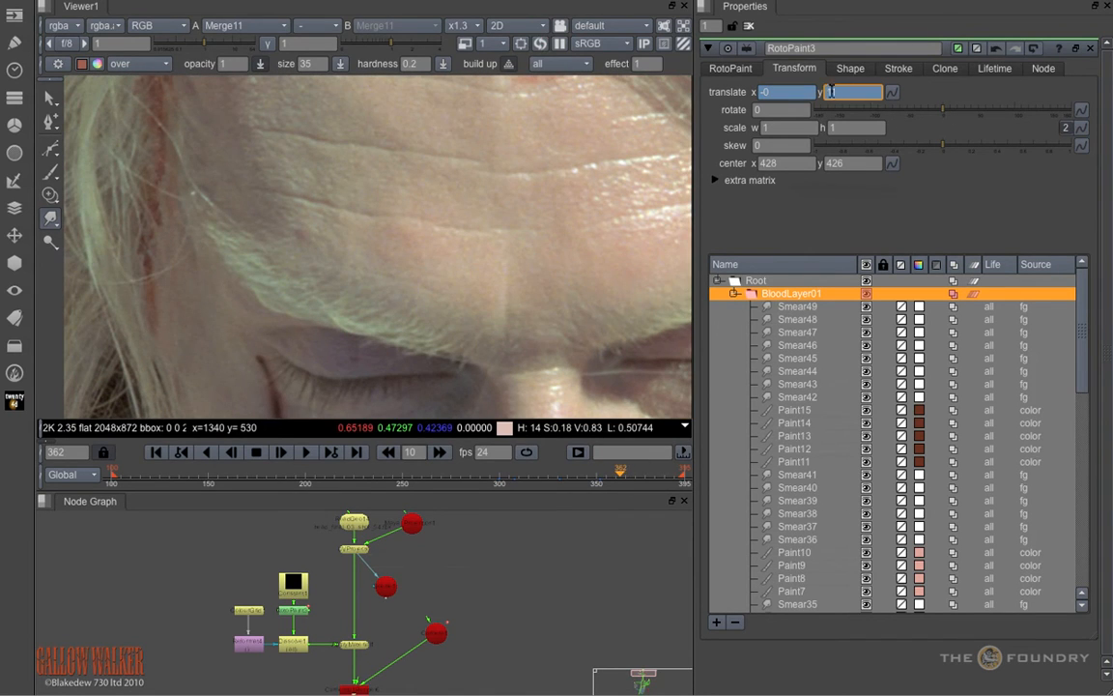
- Set BloodLayer01's translate to x 17 and y 20 at frame 362
type("17")
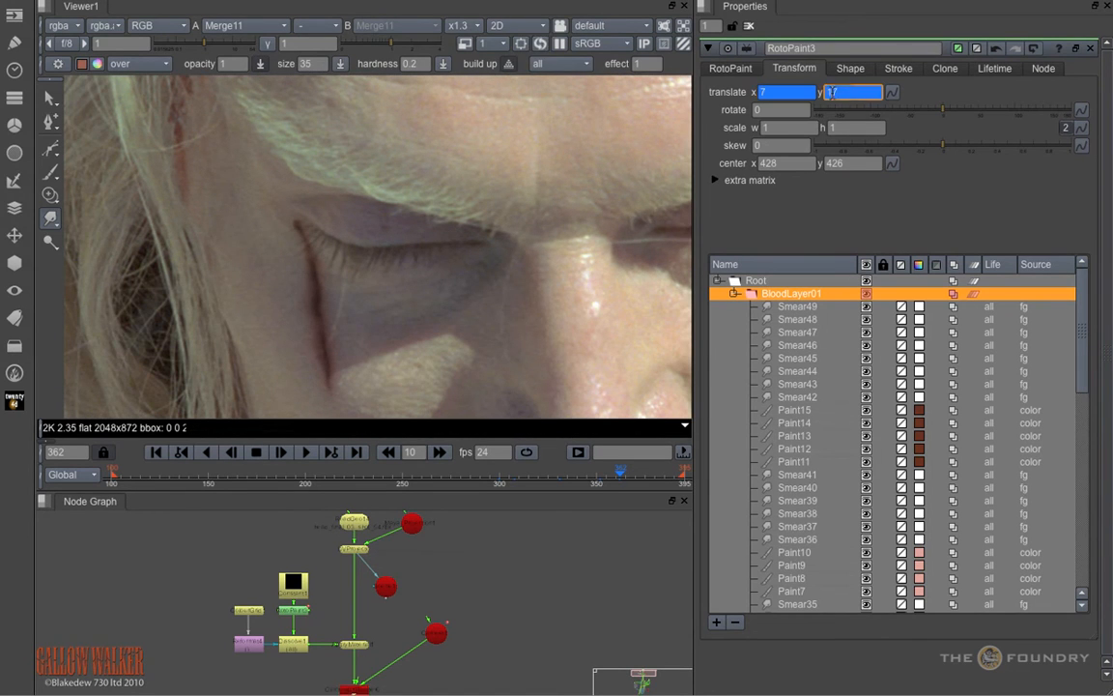
type("20")
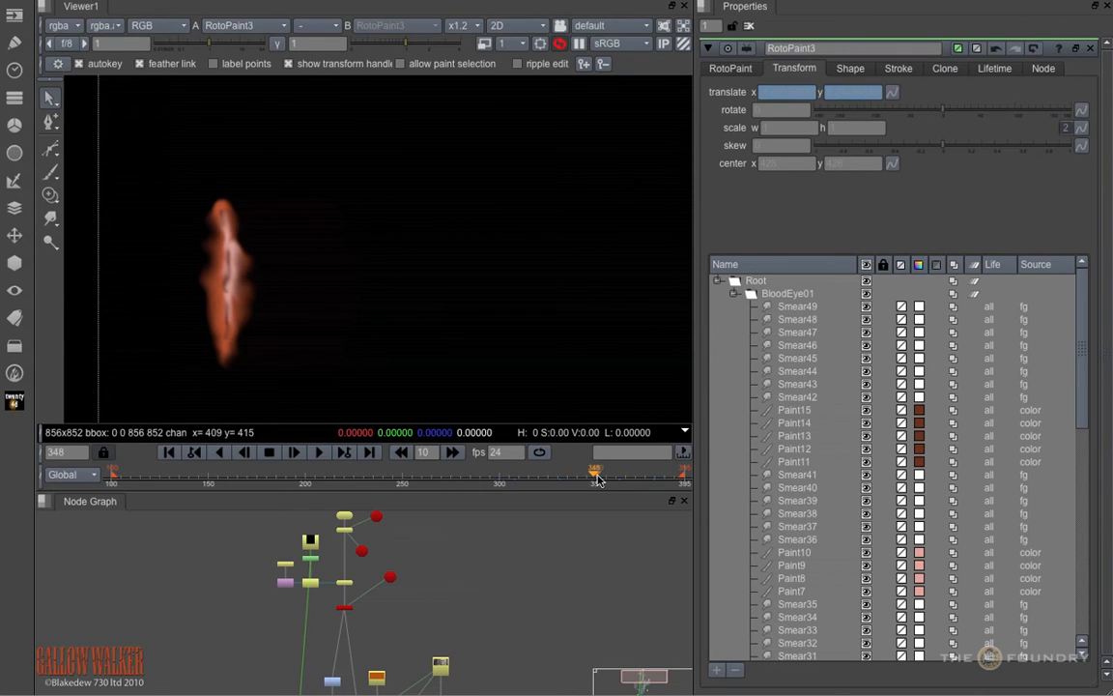
- Scrub frames roughly 348–372 to check the isolated streak against black
left_click_drag(594, 472, 639, 472)
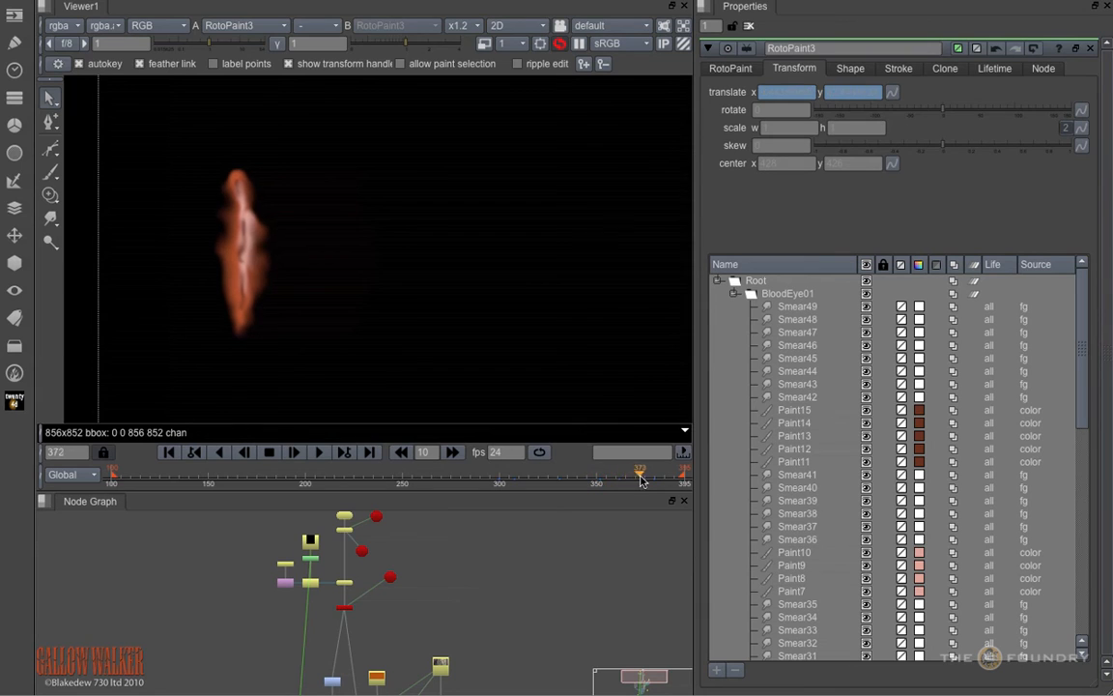
left_click_drag(638, 472, 636, 472)
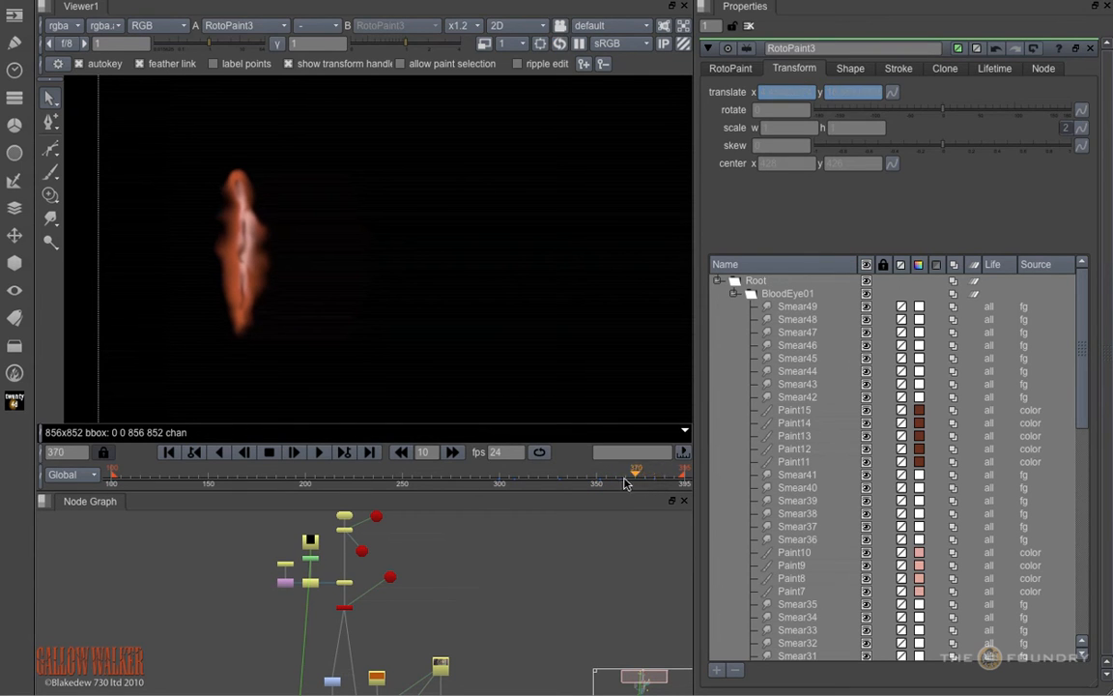
left_click_drag(636, 473, 557, 472)
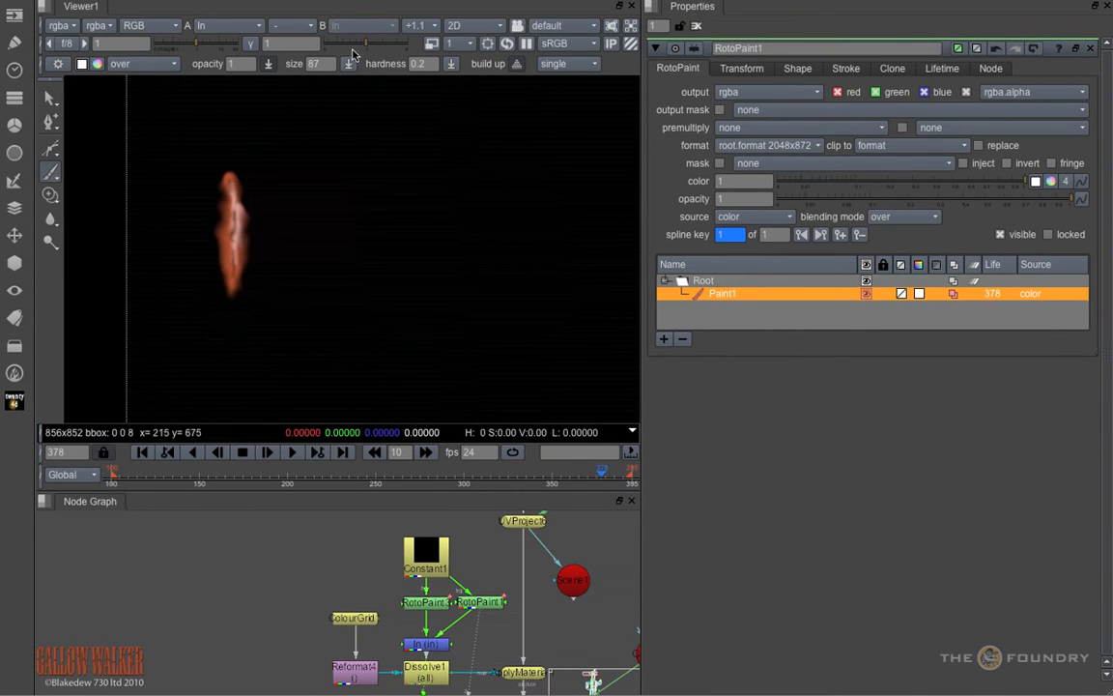
- Set Paint1's lifetime to all frames and try the write on start/end sliders
left_click(941, 67)
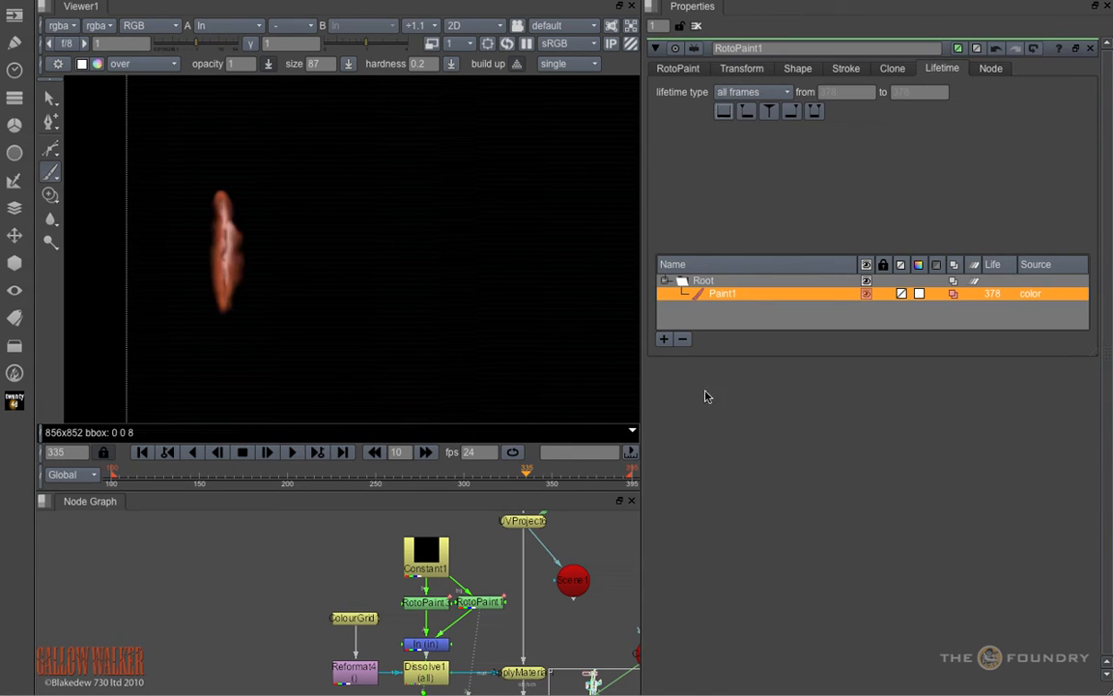
left_click(845, 67)
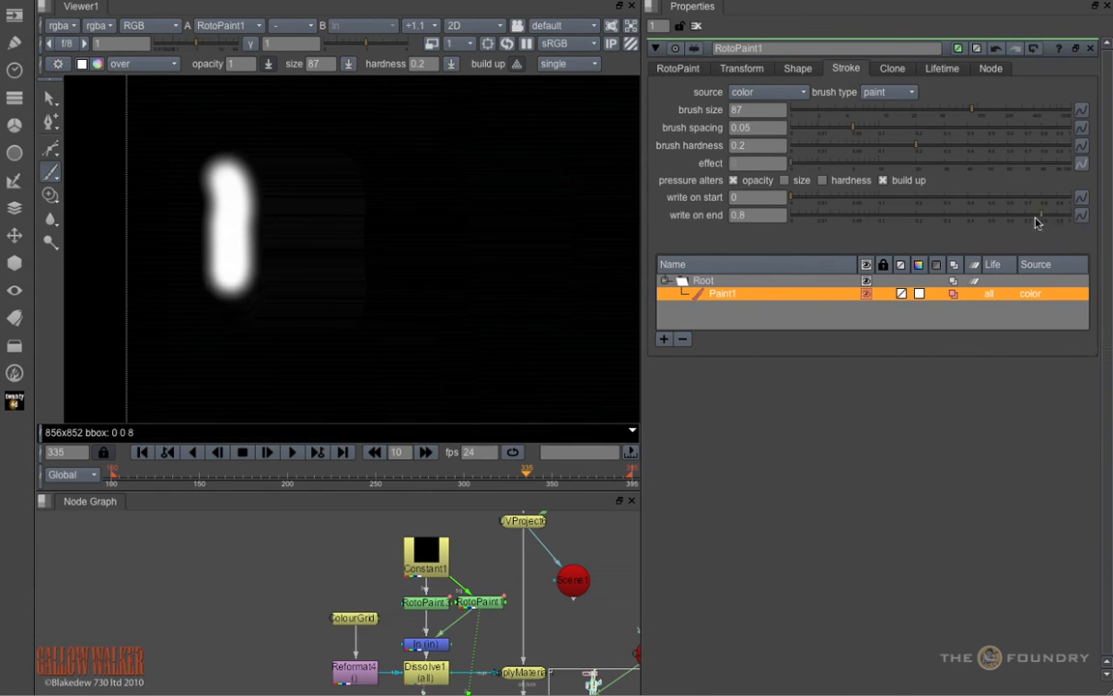
left_click_drag(1039, 215, 1029, 214)
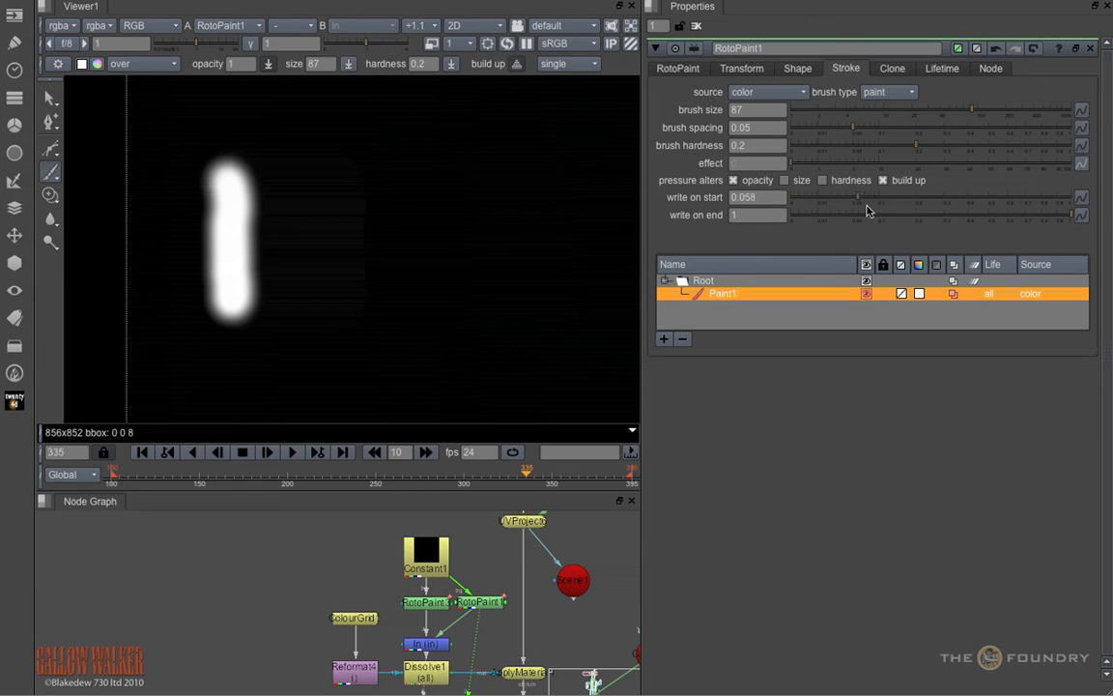
left_click_drag(855, 197, 869, 197)
type("0")
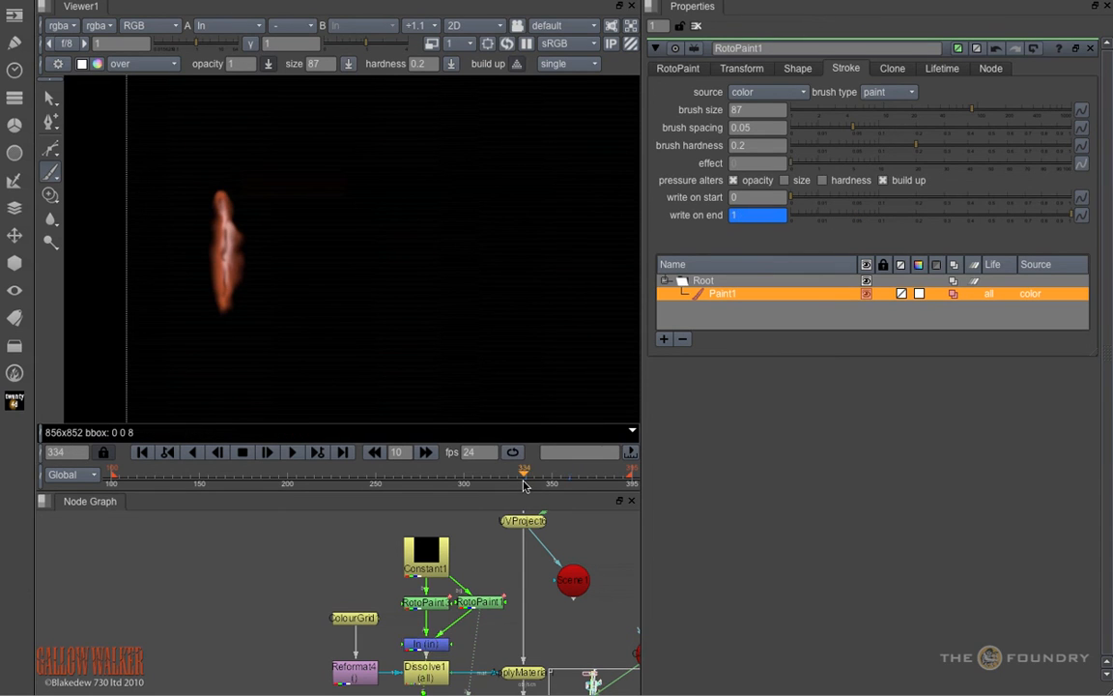
- Scrub the late frames around 349 to watch the write-on end retract the streak
left_click_drag(524, 472, 563, 472)
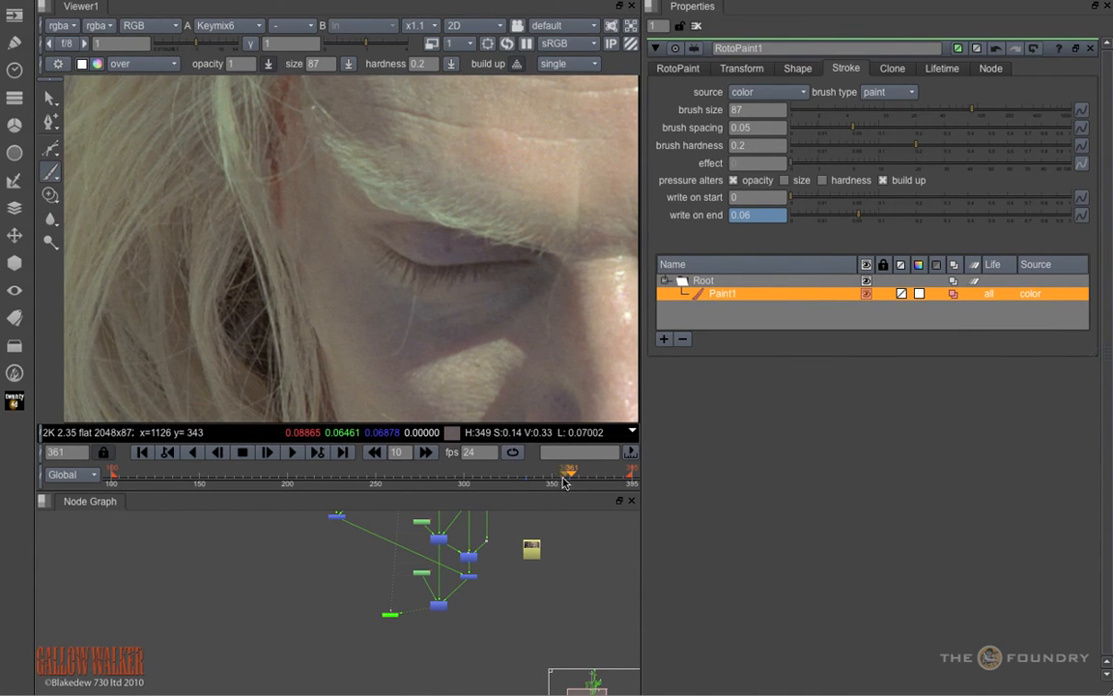
left_click_drag(568, 471, 549, 471)
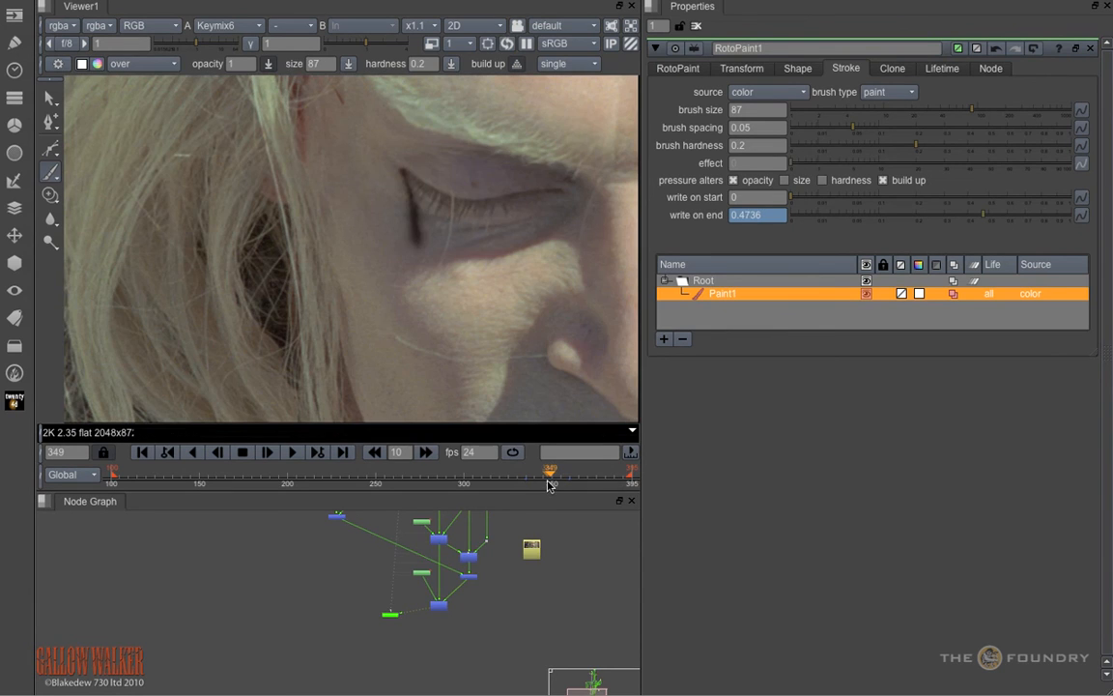
left_click_drag(551, 473, 564, 473)
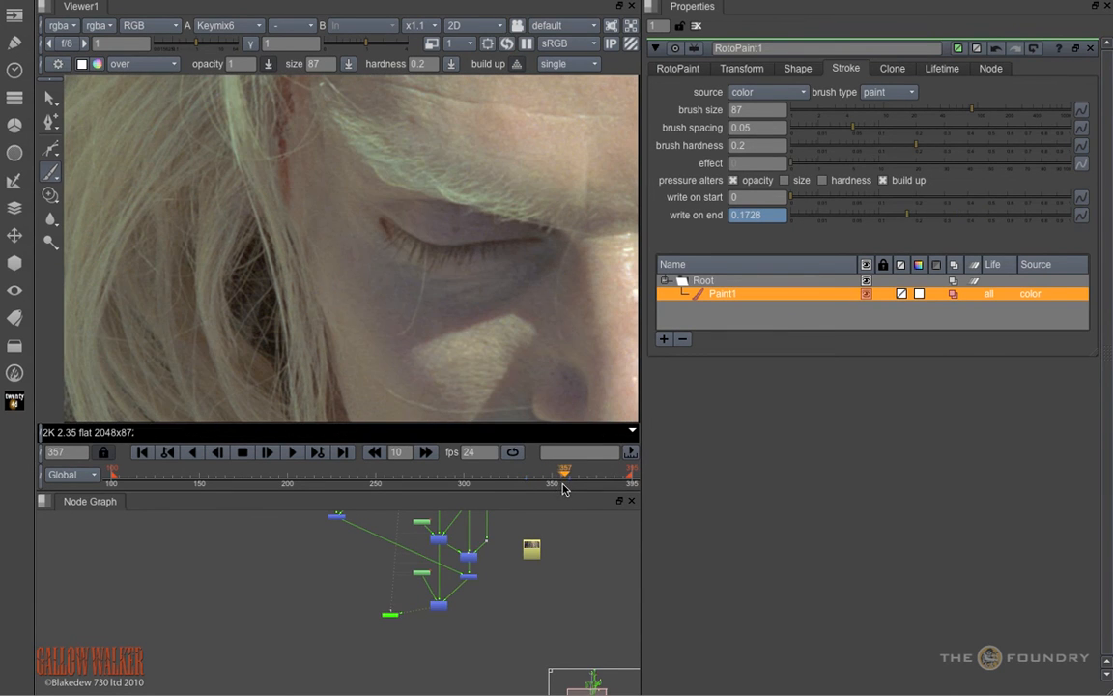